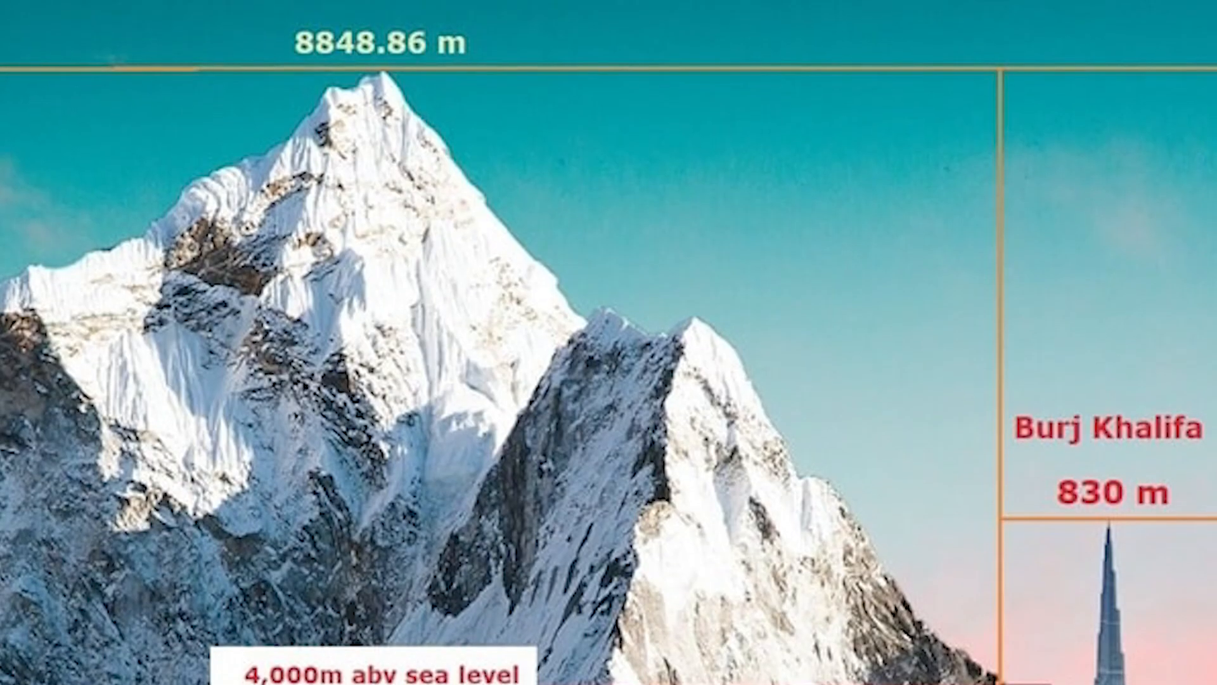
{"action": "scroll", "scroll_direction": "down", "scroll_amount": 3}
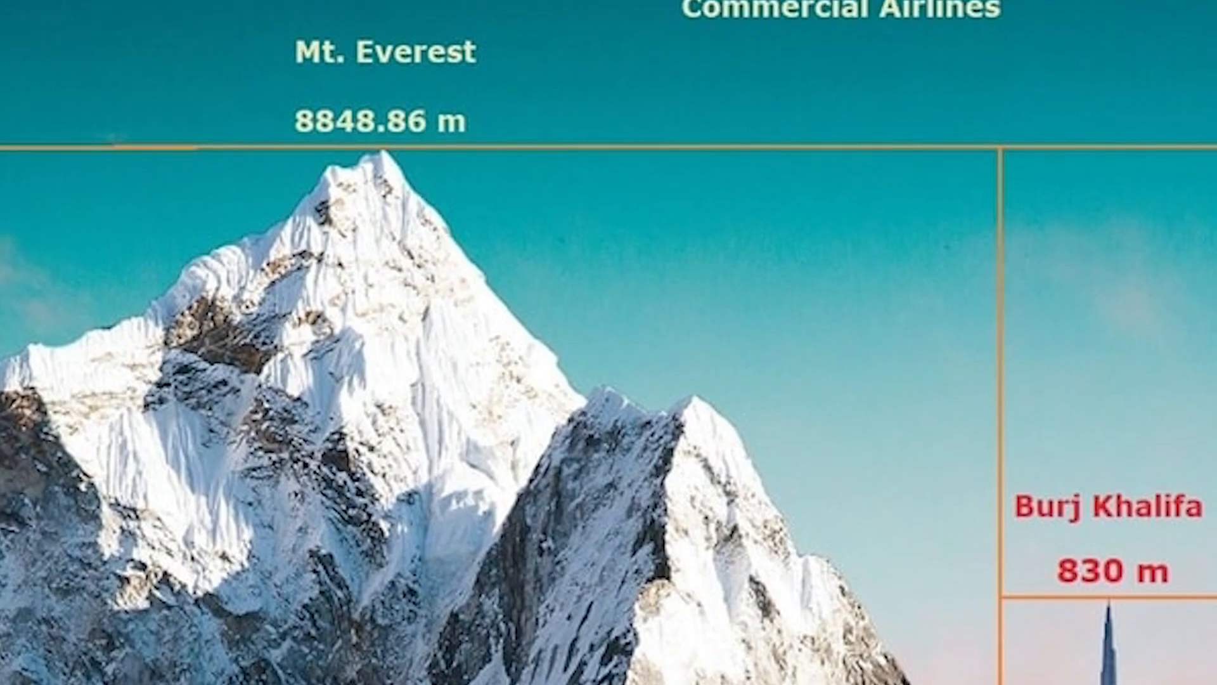
{"action": "scroll", "scroll_direction": "down", "scroll_amount": 3}
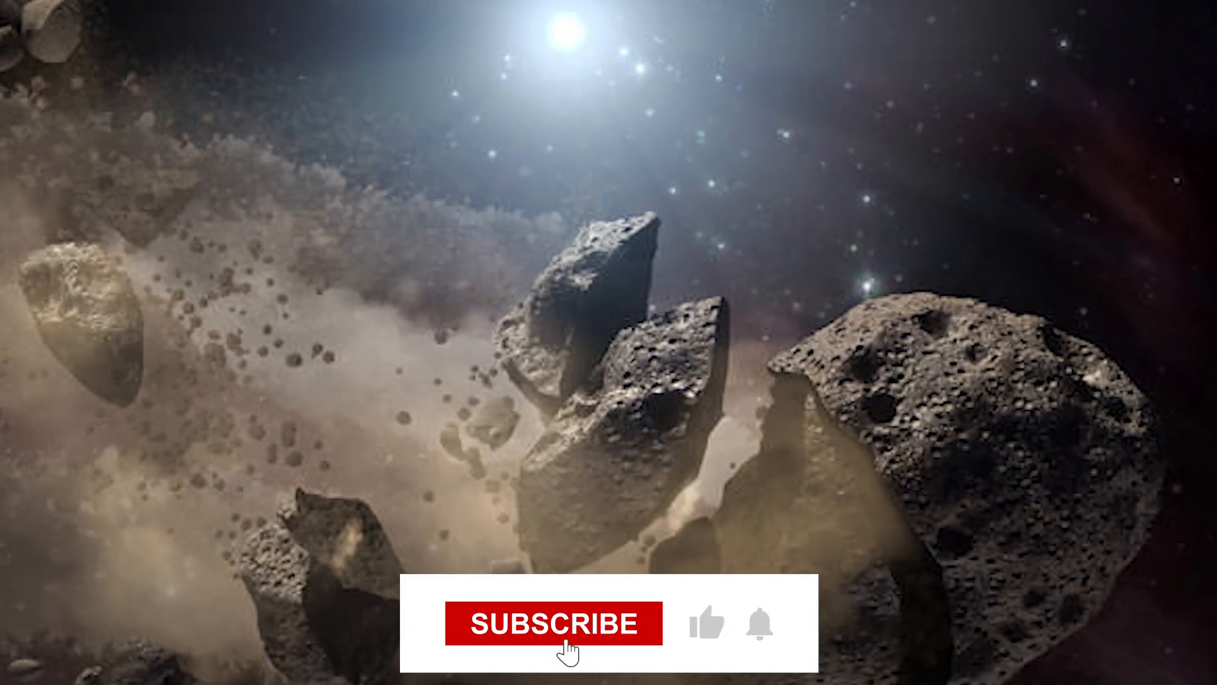
{"action": "left_click", "coordinate": [554, 624]}
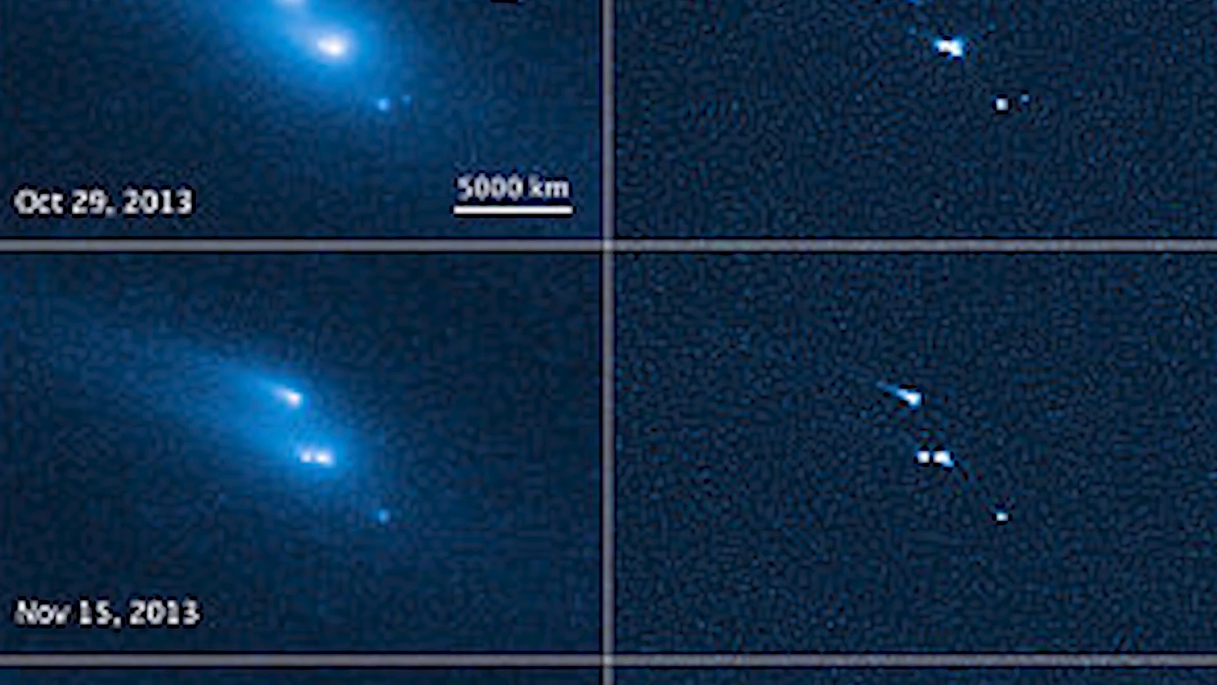
{"action": "scroll", "scroll_direction": "down", "scroll_amount": 3}
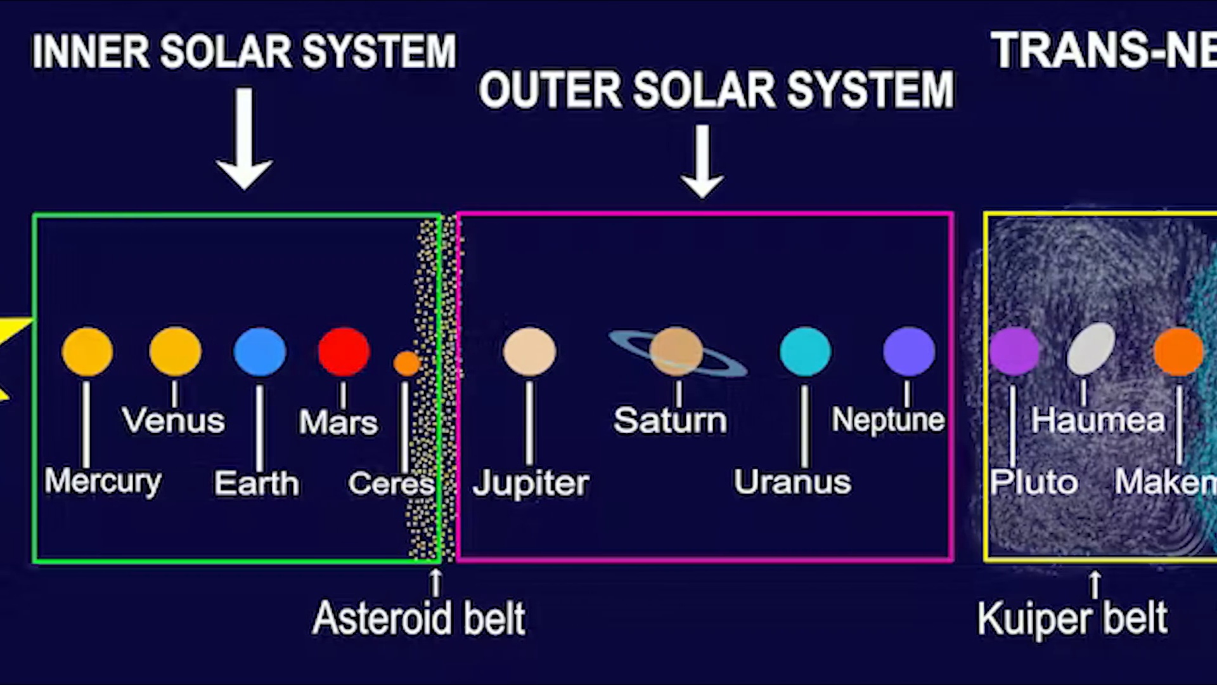
{"action": "scroll", "scroll_direction": "right", "scroll_amount": 3}
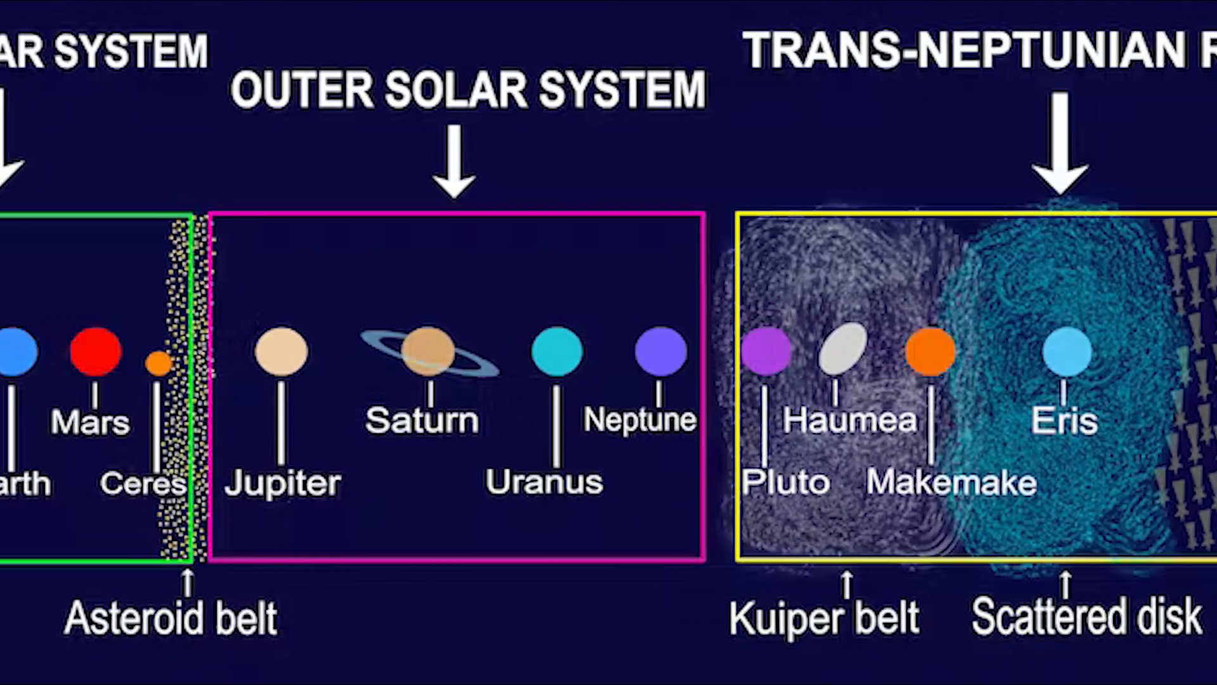
{"action": "scroll", "scroll_direction": "right", "scroll_amount": 3}
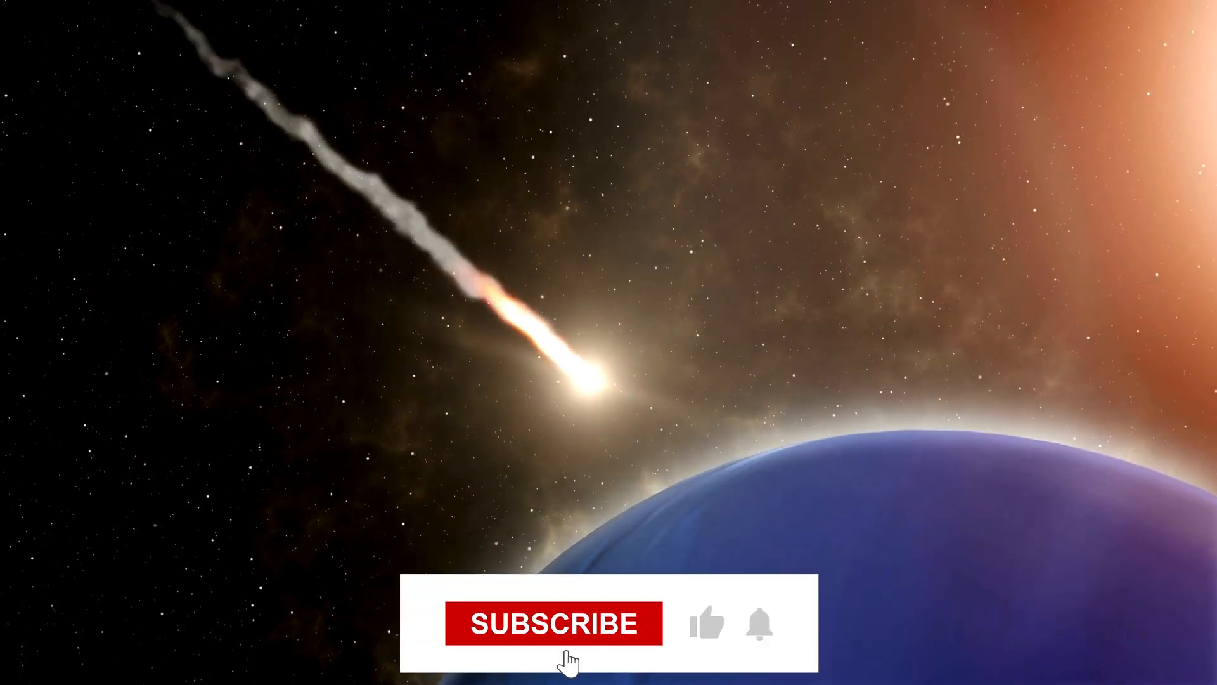
{"action": "left_click", "coordinate": [552, 622]}
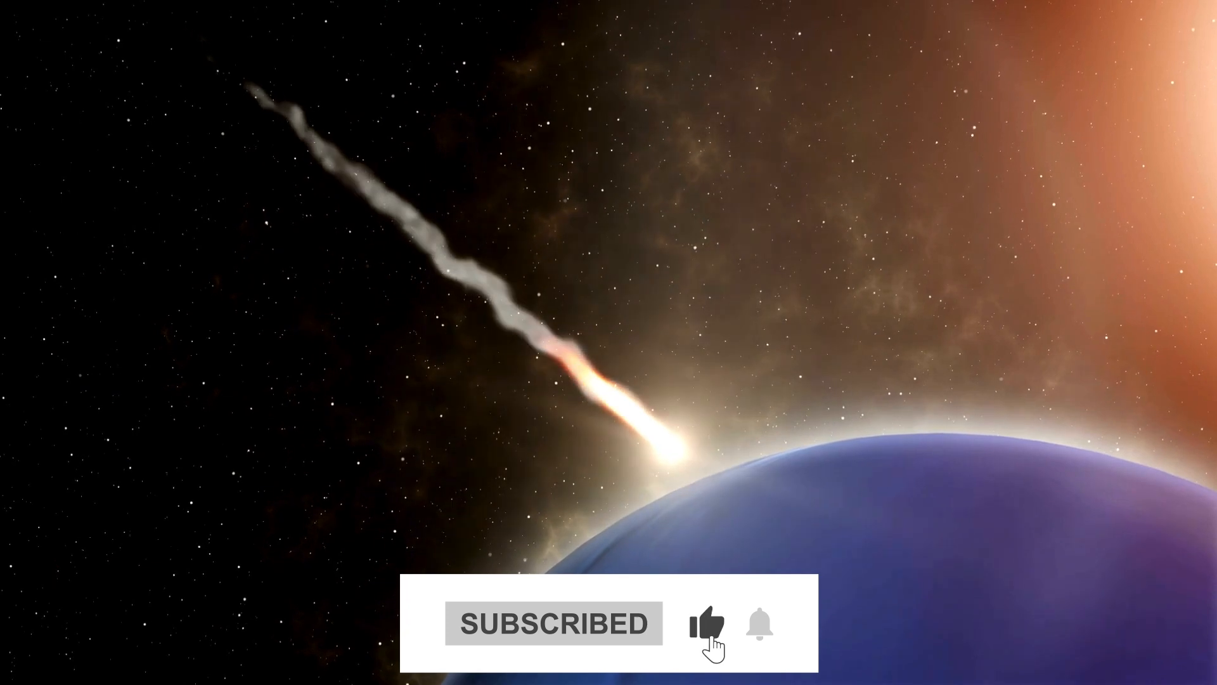